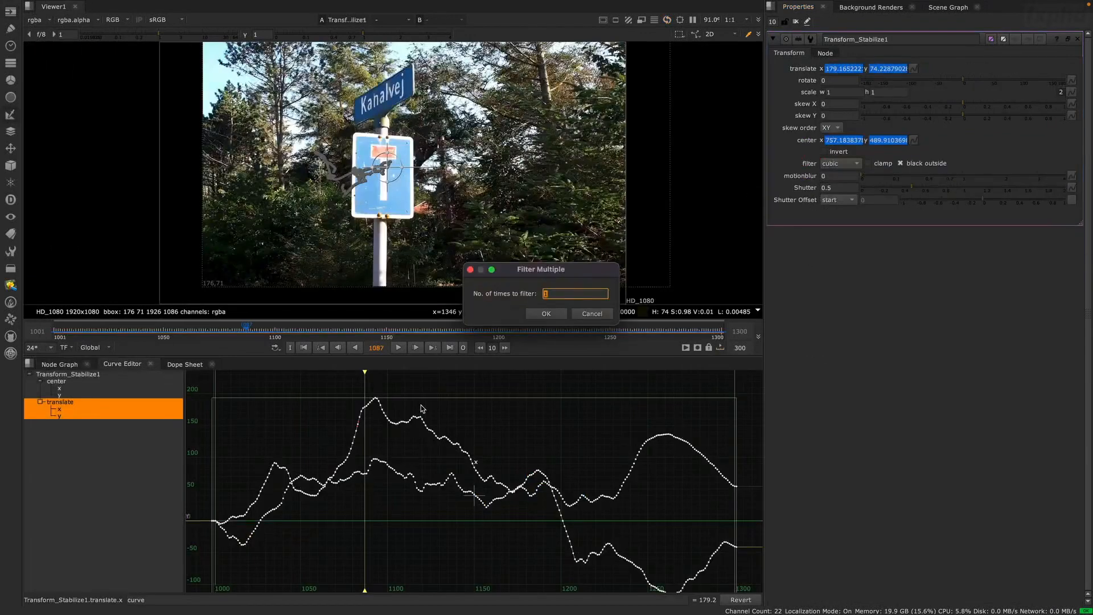
Confirm the repeated filter on Transform_Stabilize1's translate curves
left_click(546, 313)
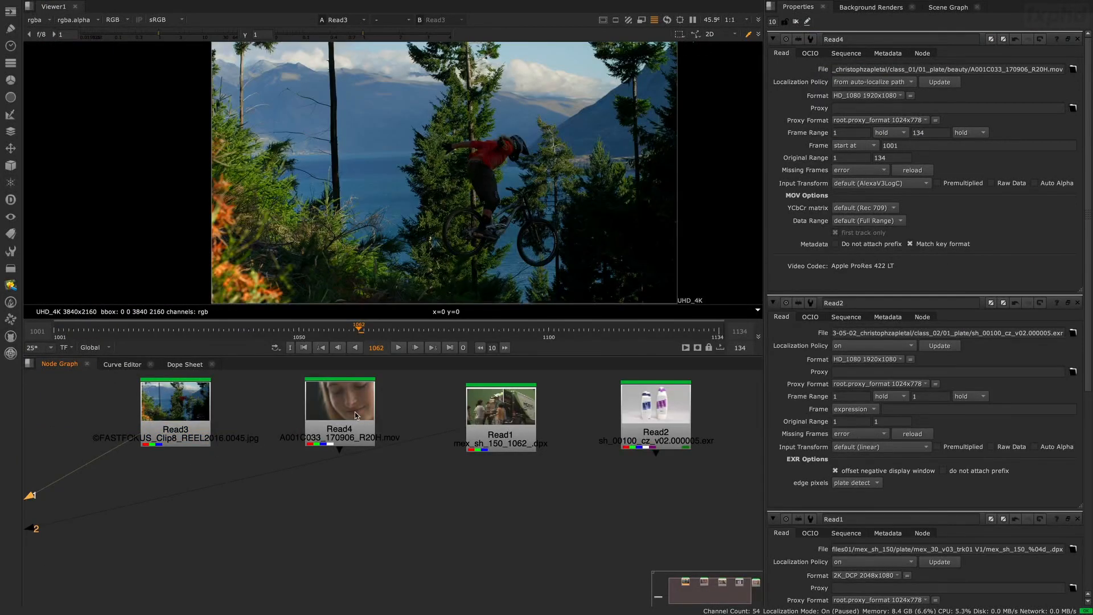
Open the log files colour-space dropdown in Project Settings' Color tab
left_click(656, 411)
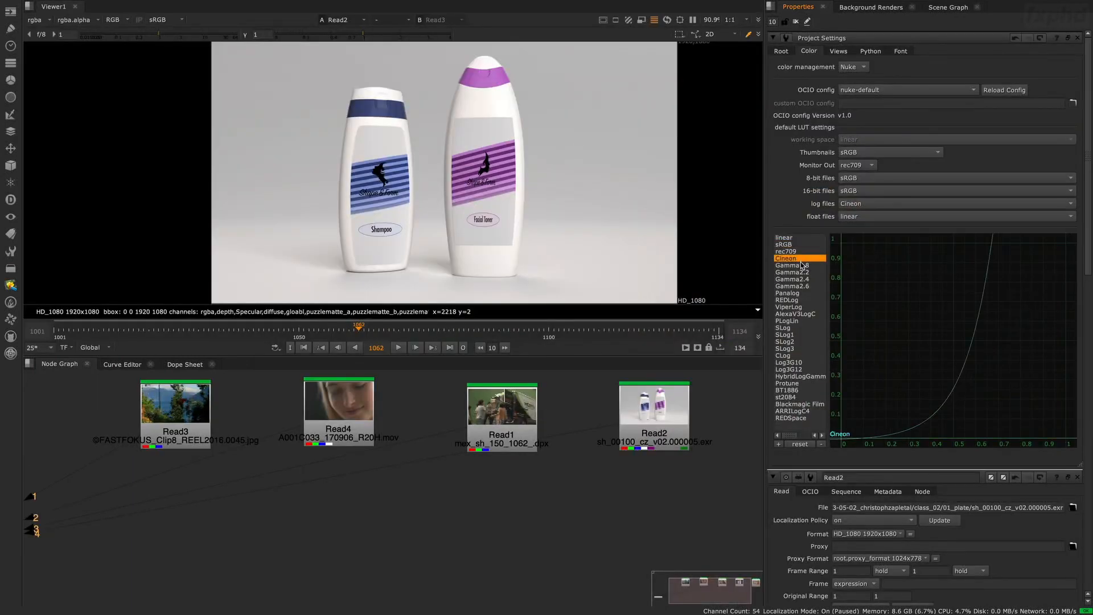
Choose Cineon in the log files dropdown
left_click(783, 237)
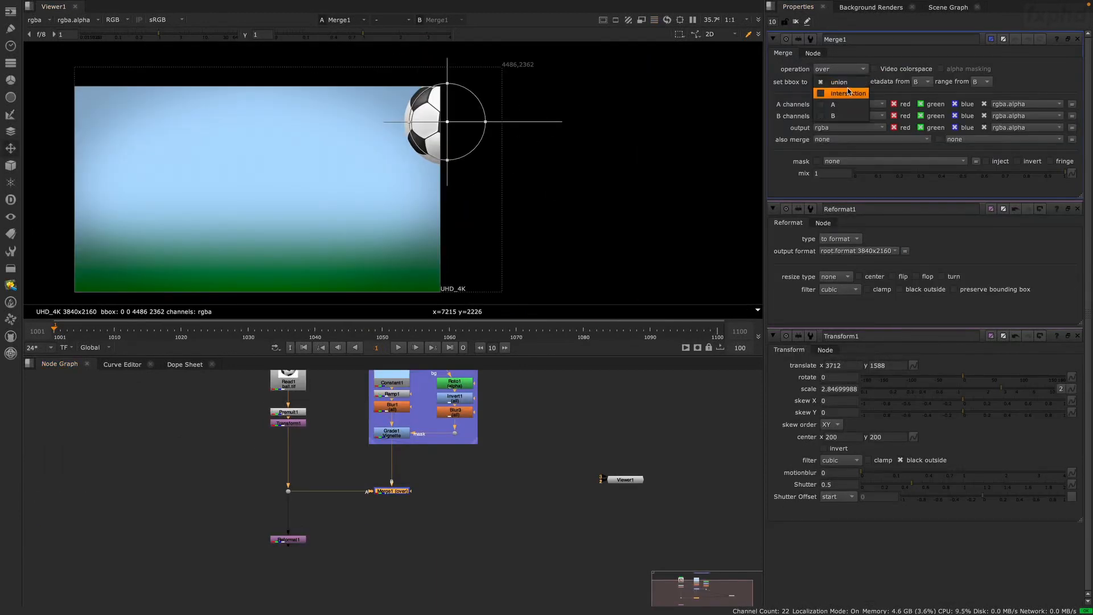
Select Transform1's translate.y keys and apply Smooth interpolation from the right-click menu
left_click(122, 364)
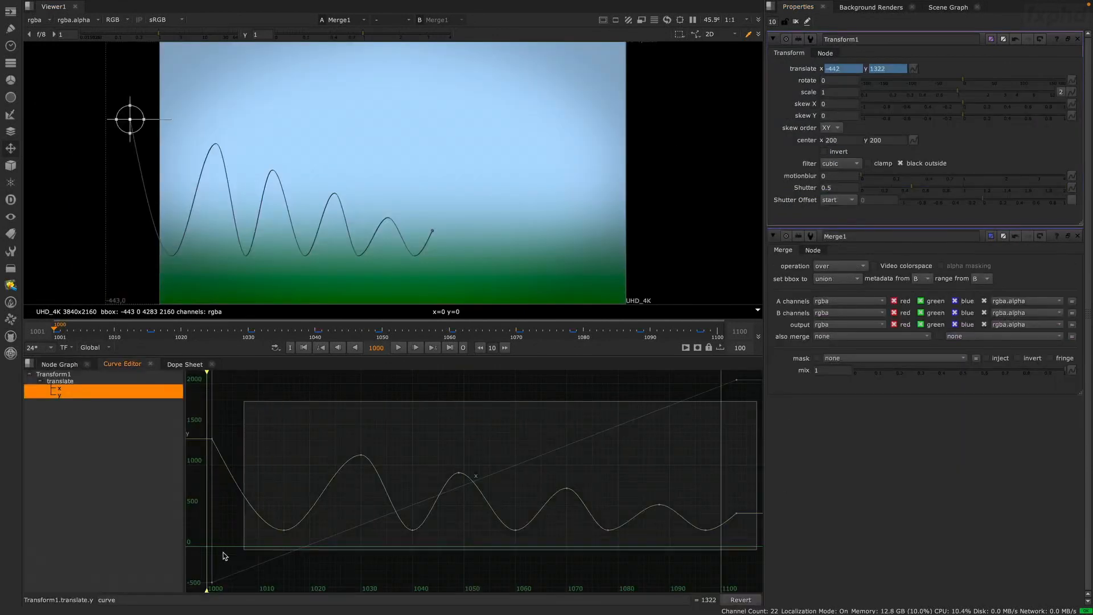
right_click(474, 491)
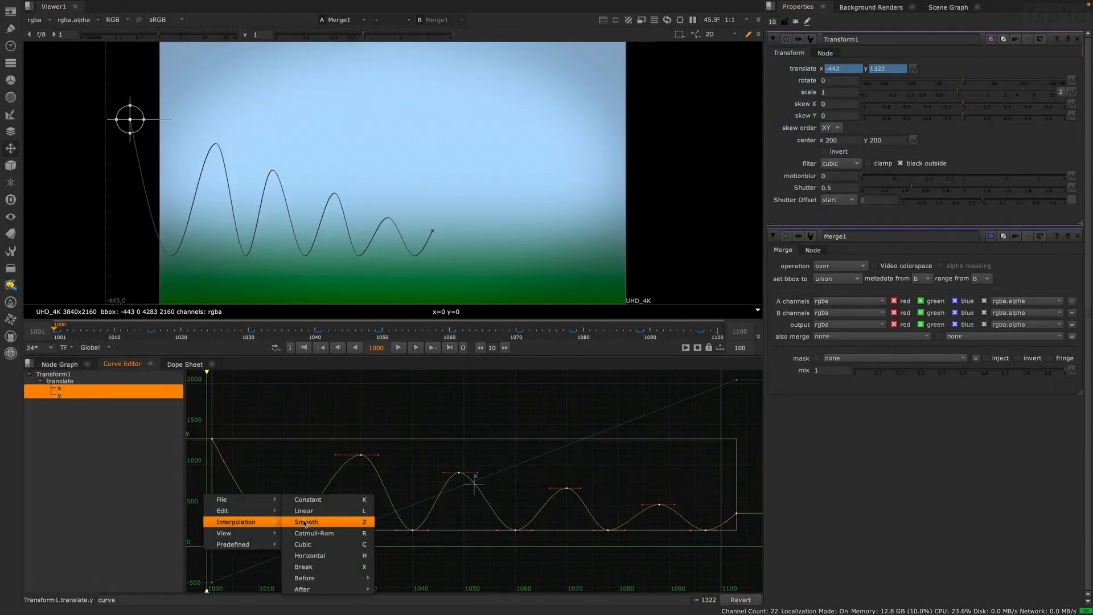